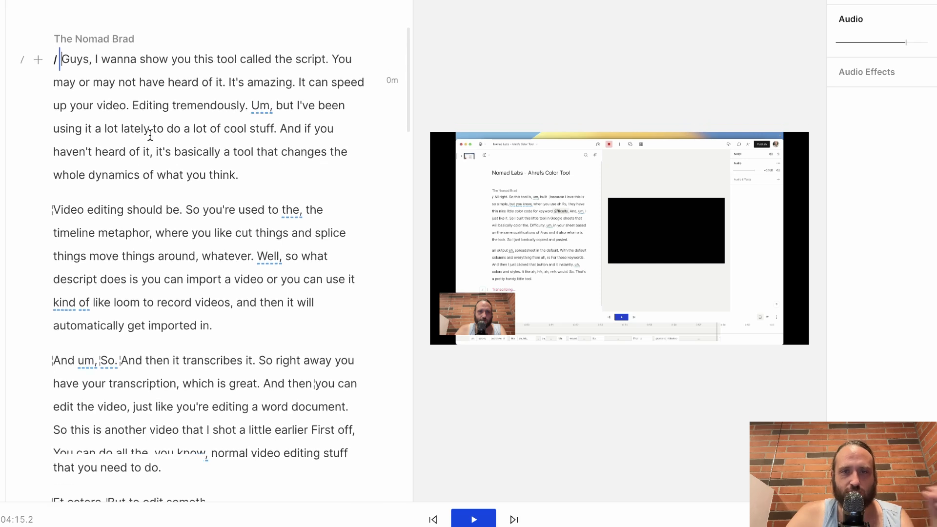
# Step: Select the opening paragraphs of the transcript
pyautogui.scroll(-3)
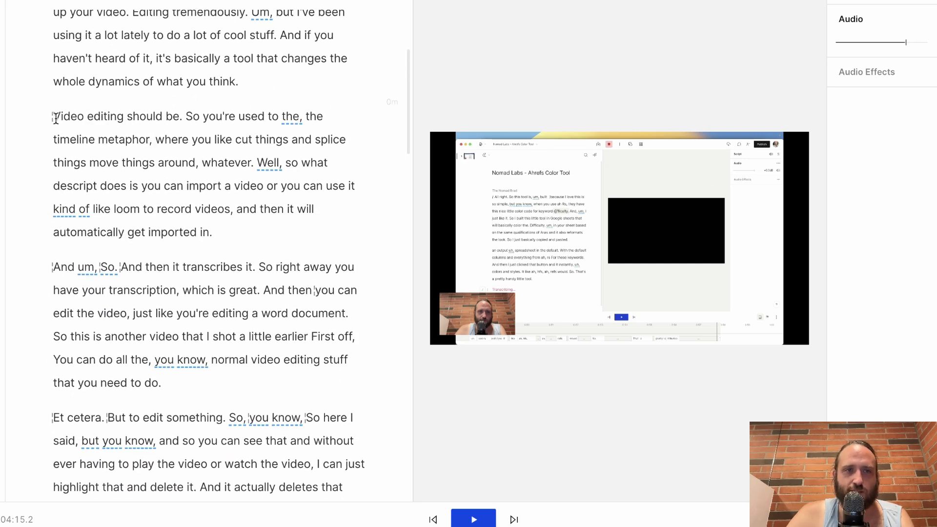
pyautogui.click(56, 117)
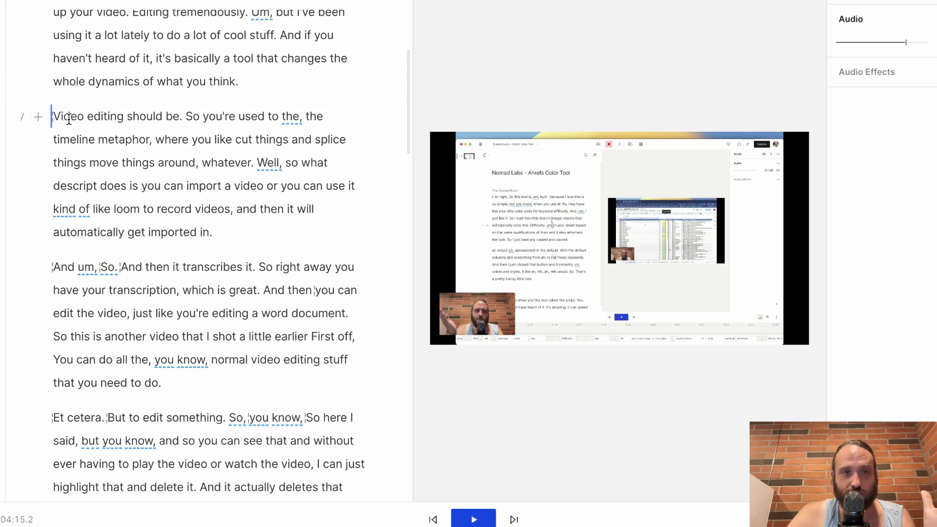
pyautogui.moveTo(53, 116); pyautogui.dragTo(197, 163)
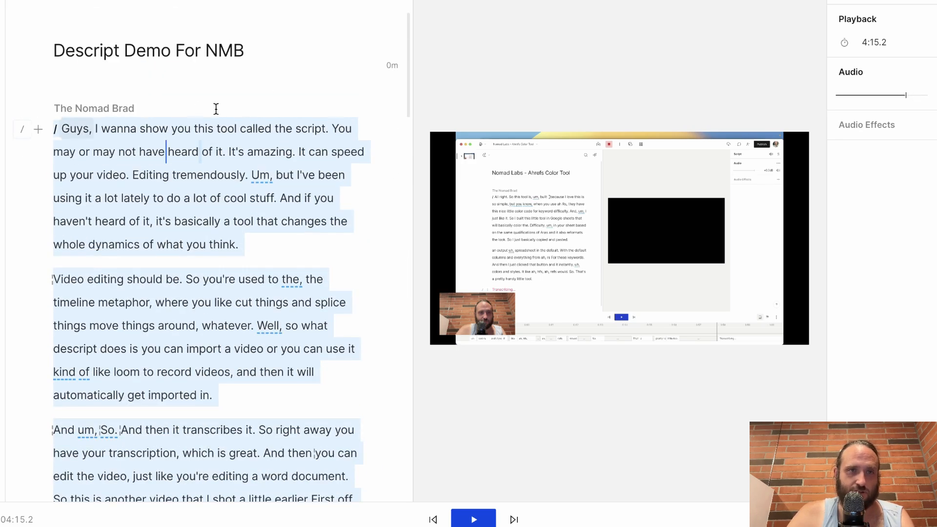
# Step: Remove all filler words such as 'um', 'the, the' and 'kind of', trimming the video to 3:52.7
pyautogui.click(391, 2)
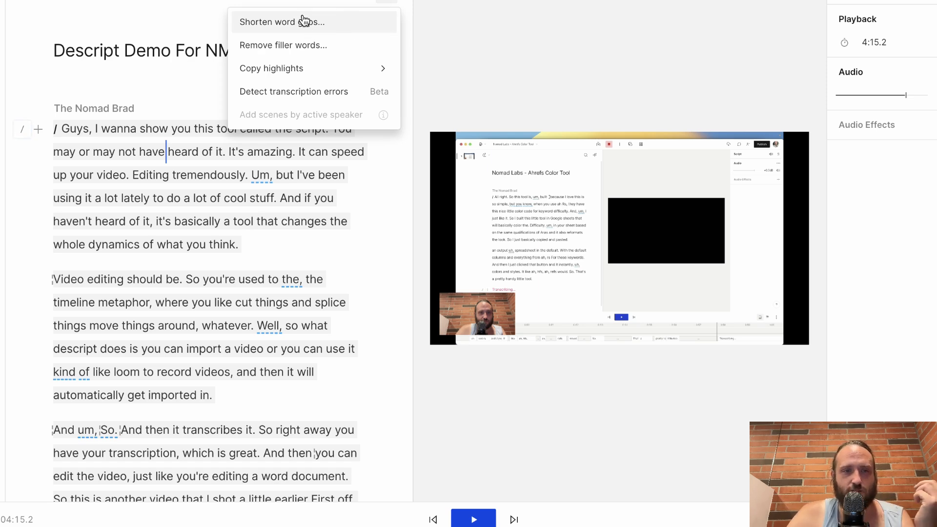
pyautogui.moveTo(290, 52)
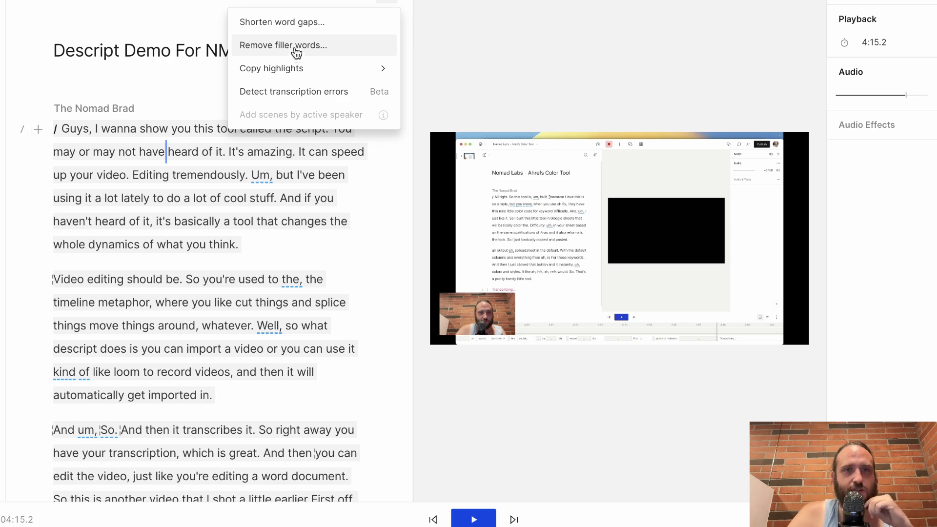
pyautogui.click(282, 44)
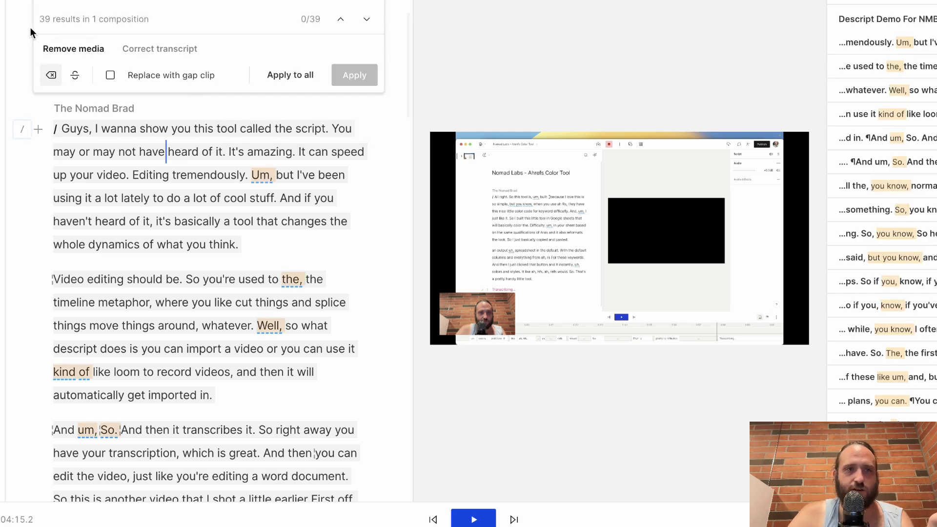
pyautogui.moveTo(73, 49)
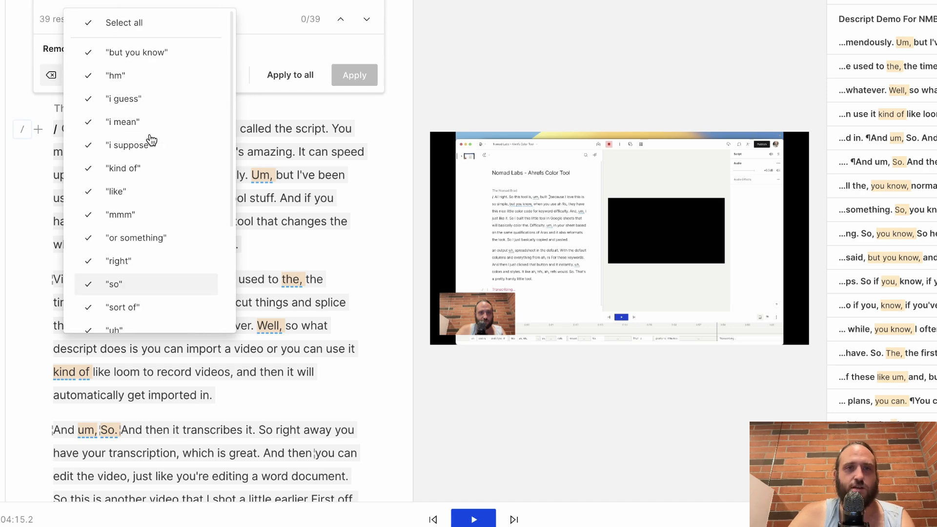
pyautogui.click(354, 74)
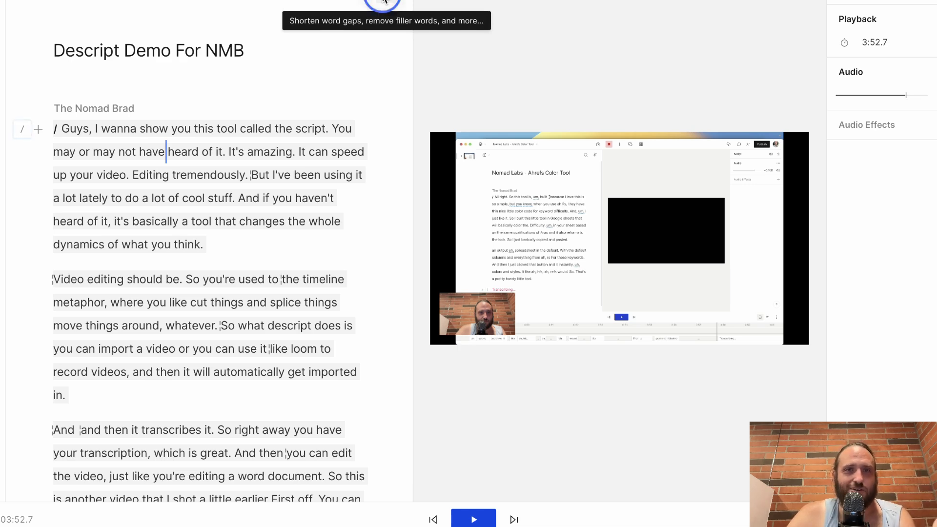
# Step: Shorten all 17 word gaps to 0.5 sec, bringing the video to 3:49.0
pyautogui.click(381, 2)
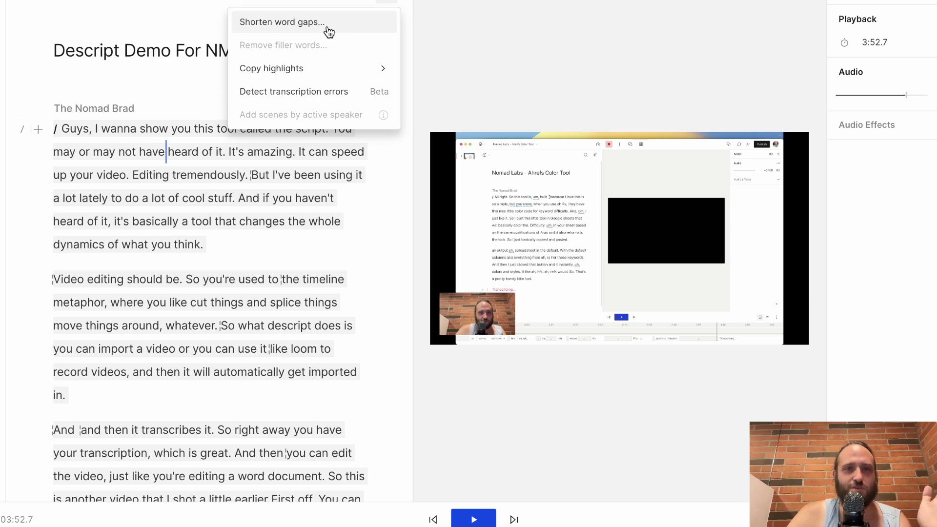
pyautogui.click(280, 21)
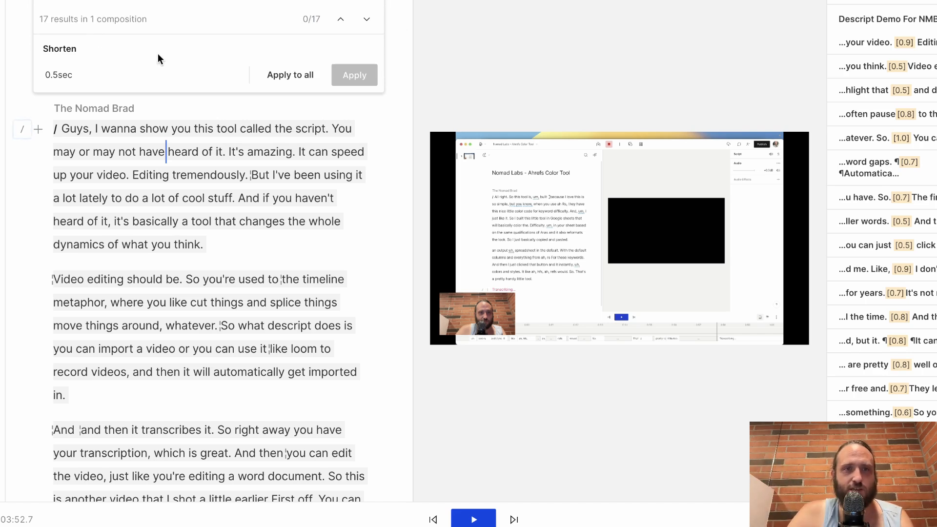
pyautogui.moveTo(241, 63)
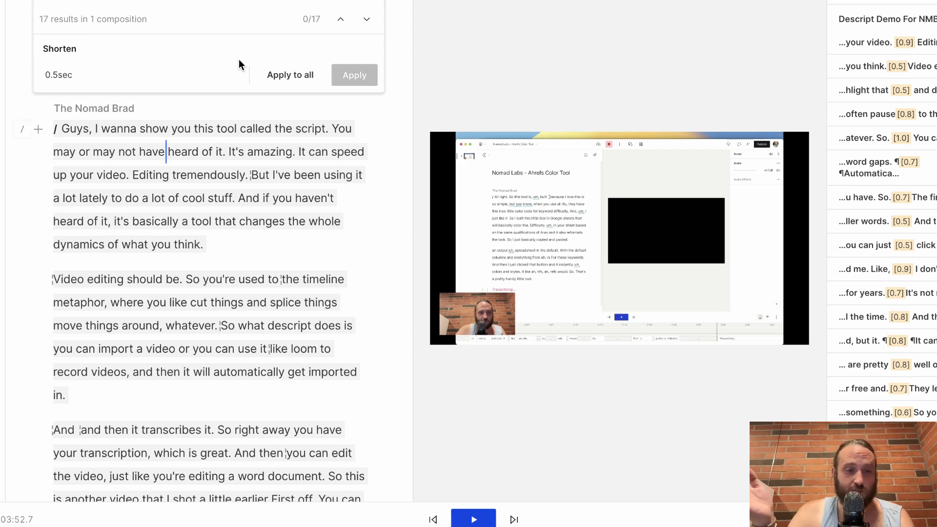
pyautogui.moveTo(281, 67)
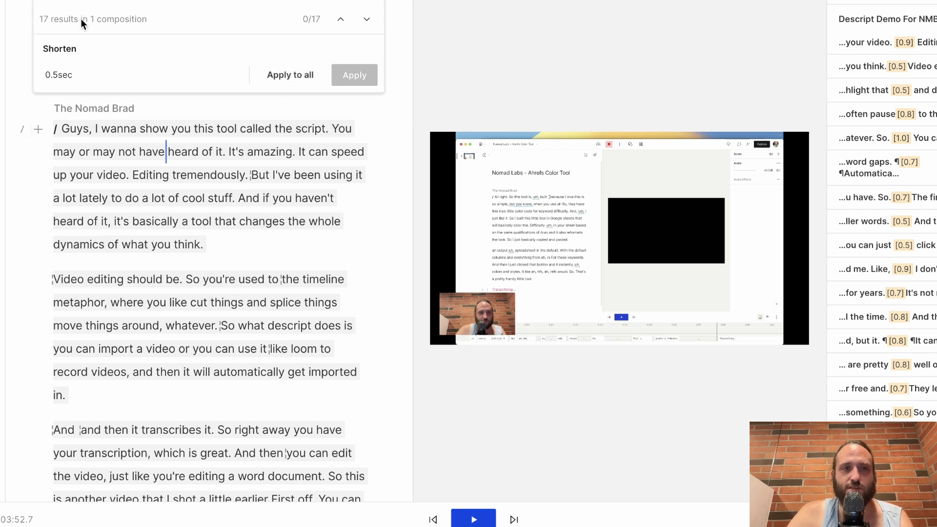
pyautogui.click(71, 75)
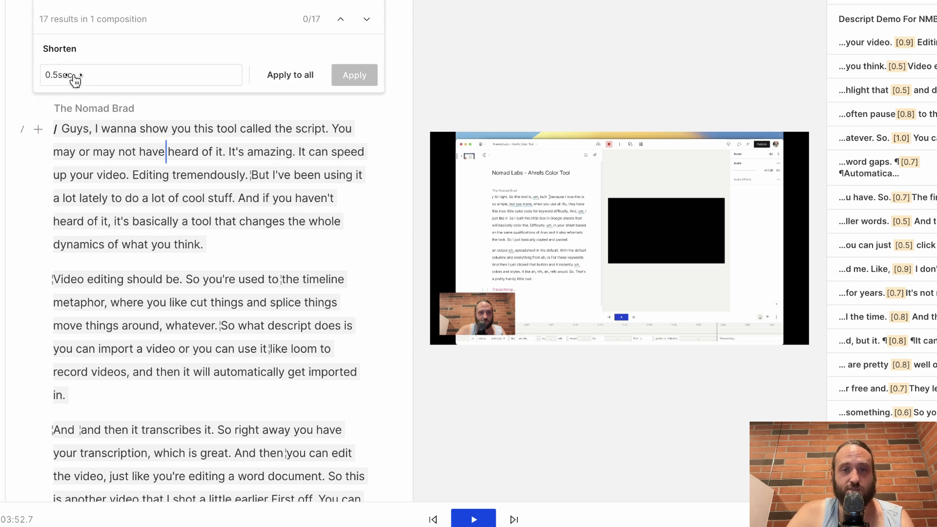
pyautogui.moveTo(282, 76)
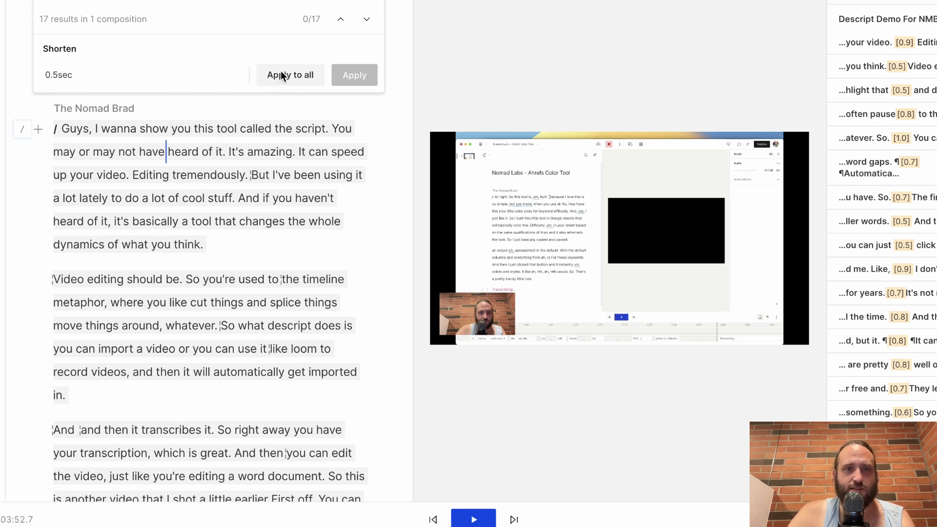
pyautogui.click(291, 74)
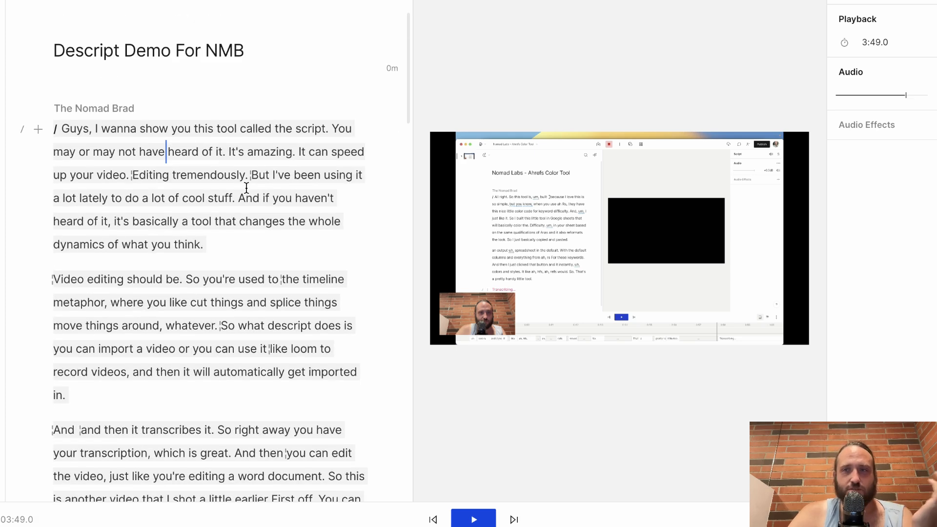
pyautogui.moveTo(386, 6)
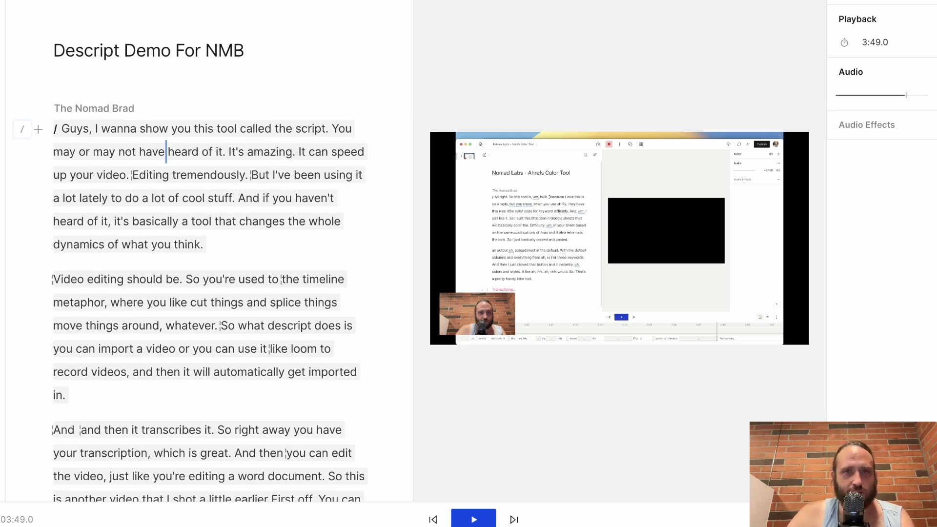
pyautogui.click(384, 3)
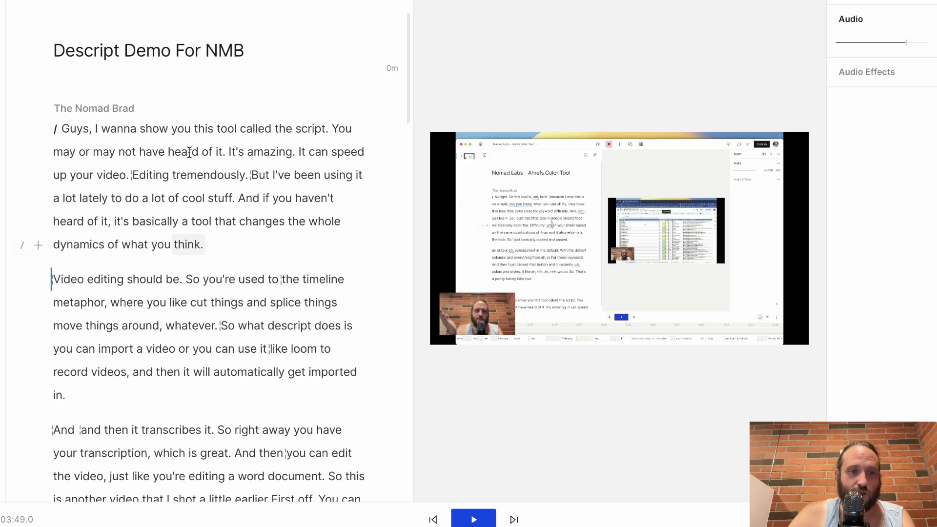
pyautogui.scroll(-3)
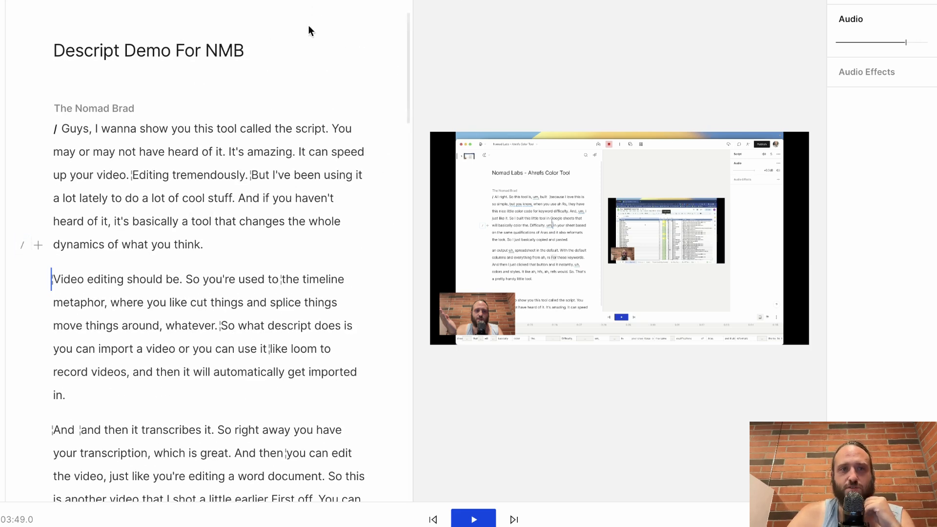
# Step: Apply the vertical scene with camera on top and live captions, then preview playback
pyautogui.click(435, 1)
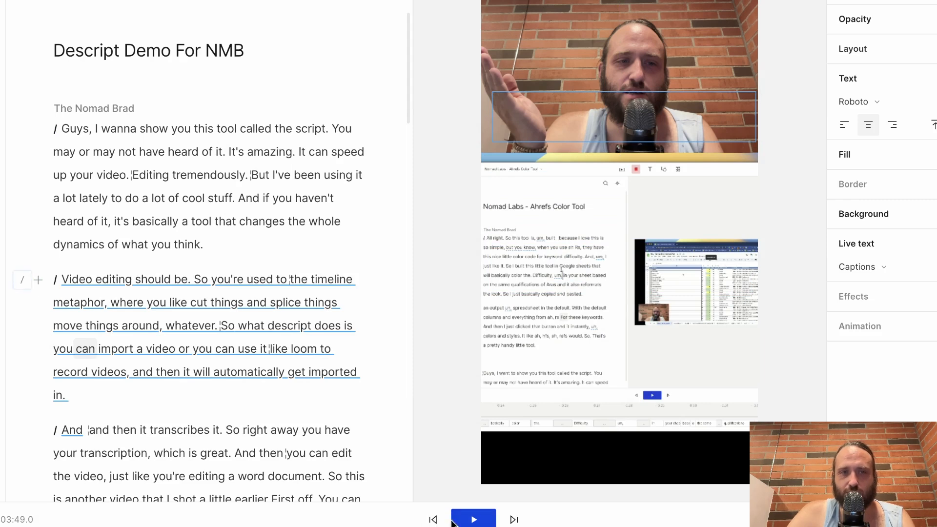
pyautogui.click(473, 519)
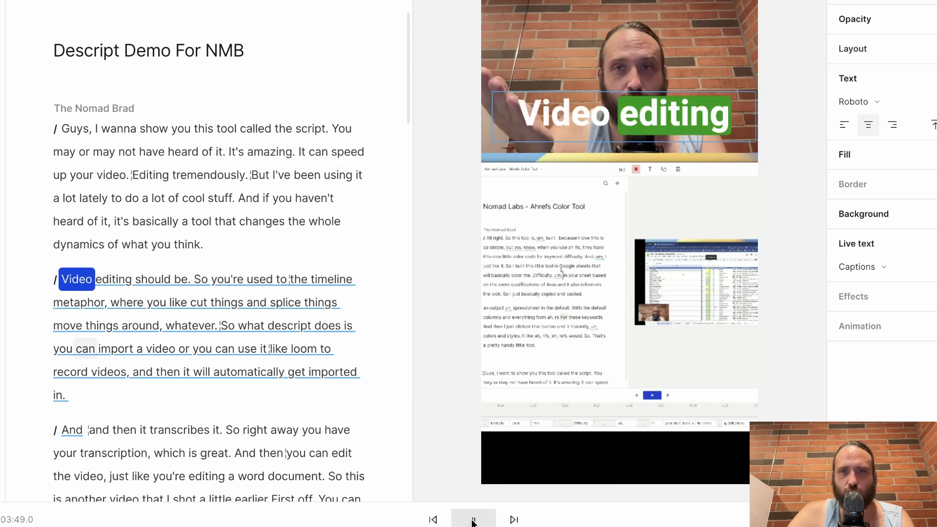